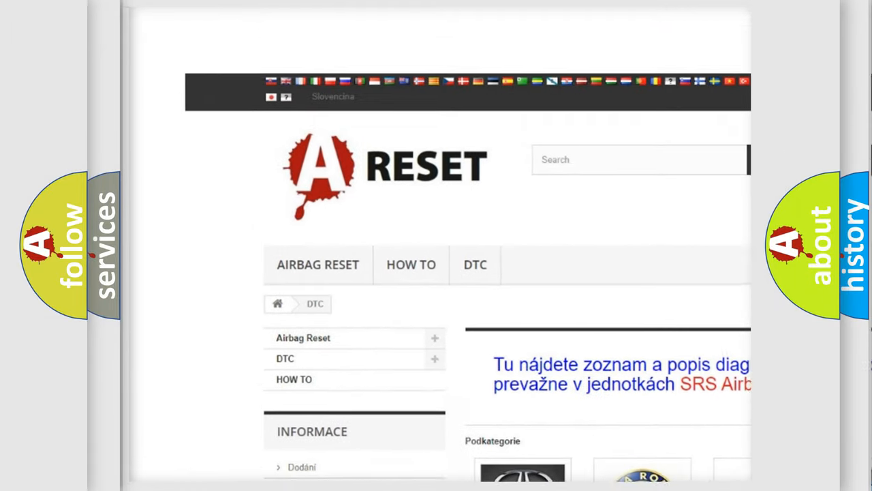
Step: Open the Chrysler DTC page and browse its B-series diagnostic code subcategories
{"action": "scroll", "scroll_direction": "up", "scroll_amount": 3}
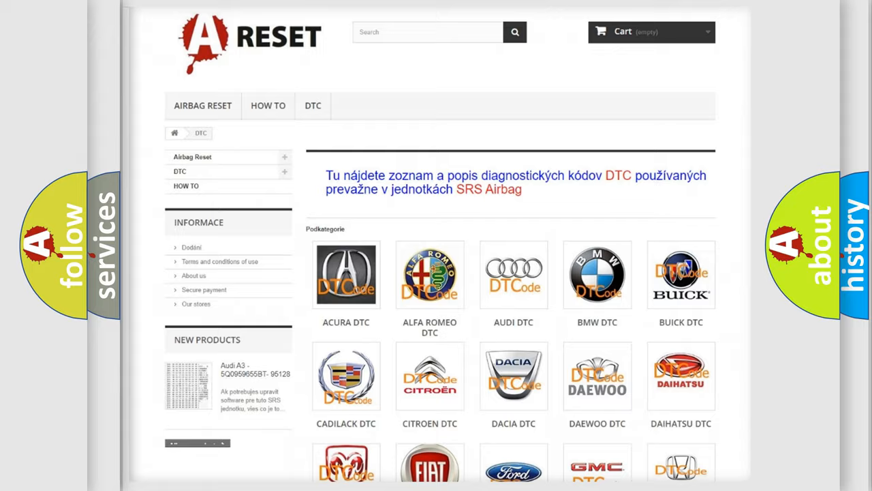
{"action": "scroll", "scroll_direction": "down", "scroll_amount": 3}
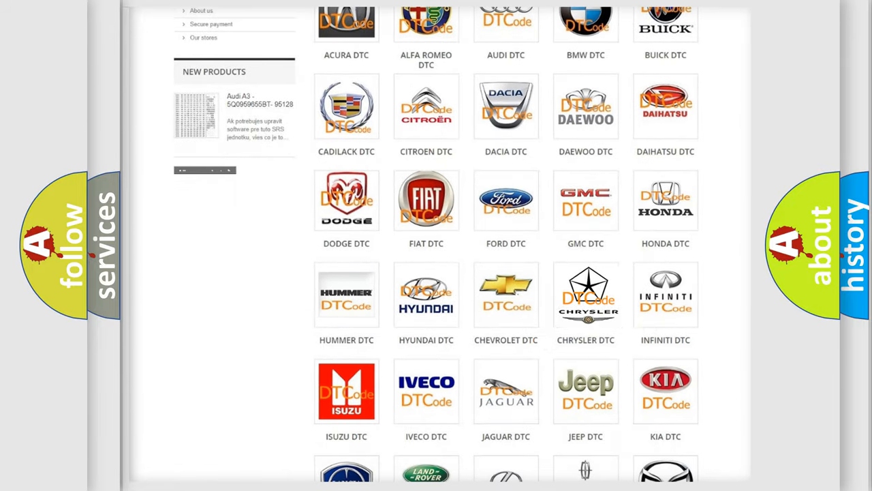
{"action": "left_click", "coordinate": [585, 294]}
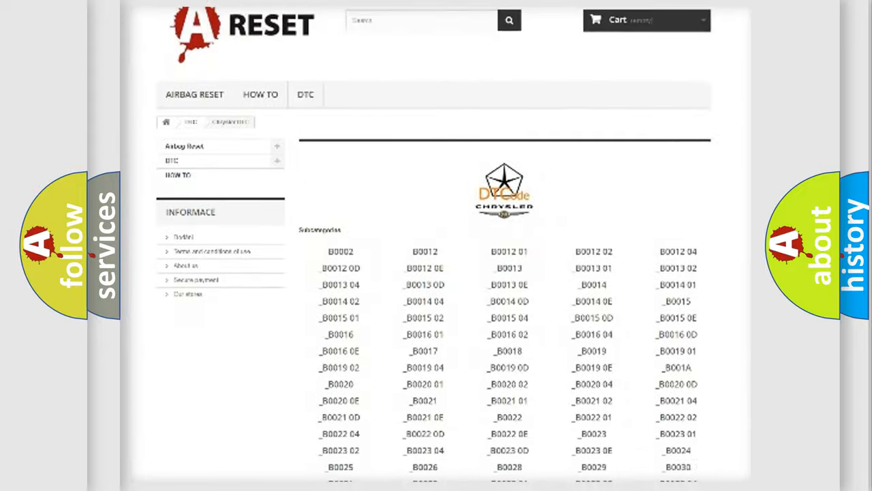
{"action": "scroll", "scroll_direction": "down", "scroll_amount": 3}
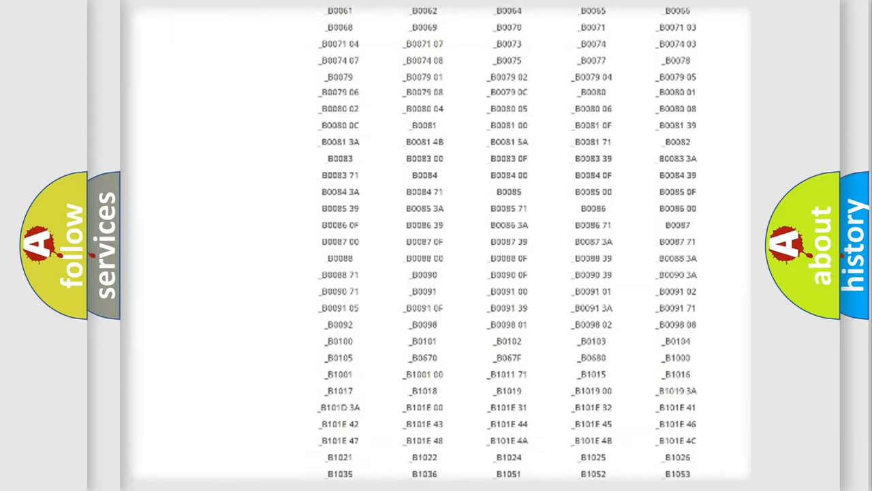
{"action": "scroll", "scroll_direction": "up", "scroll_amount": 3}
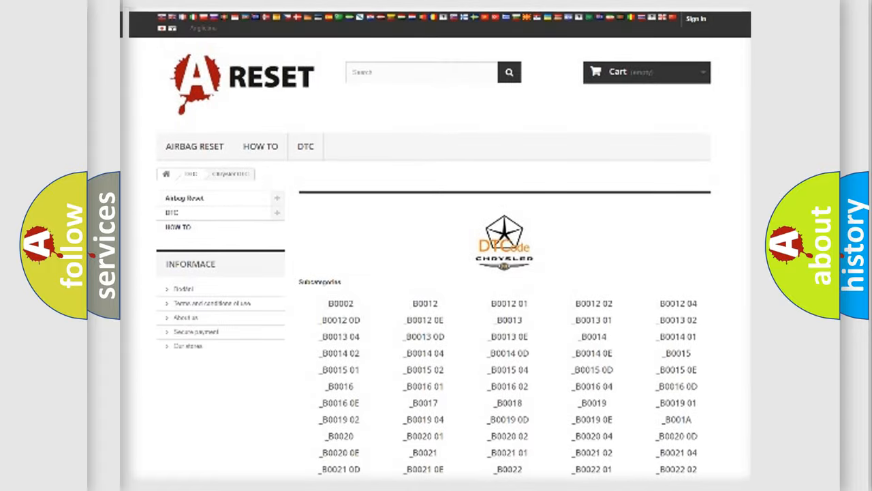